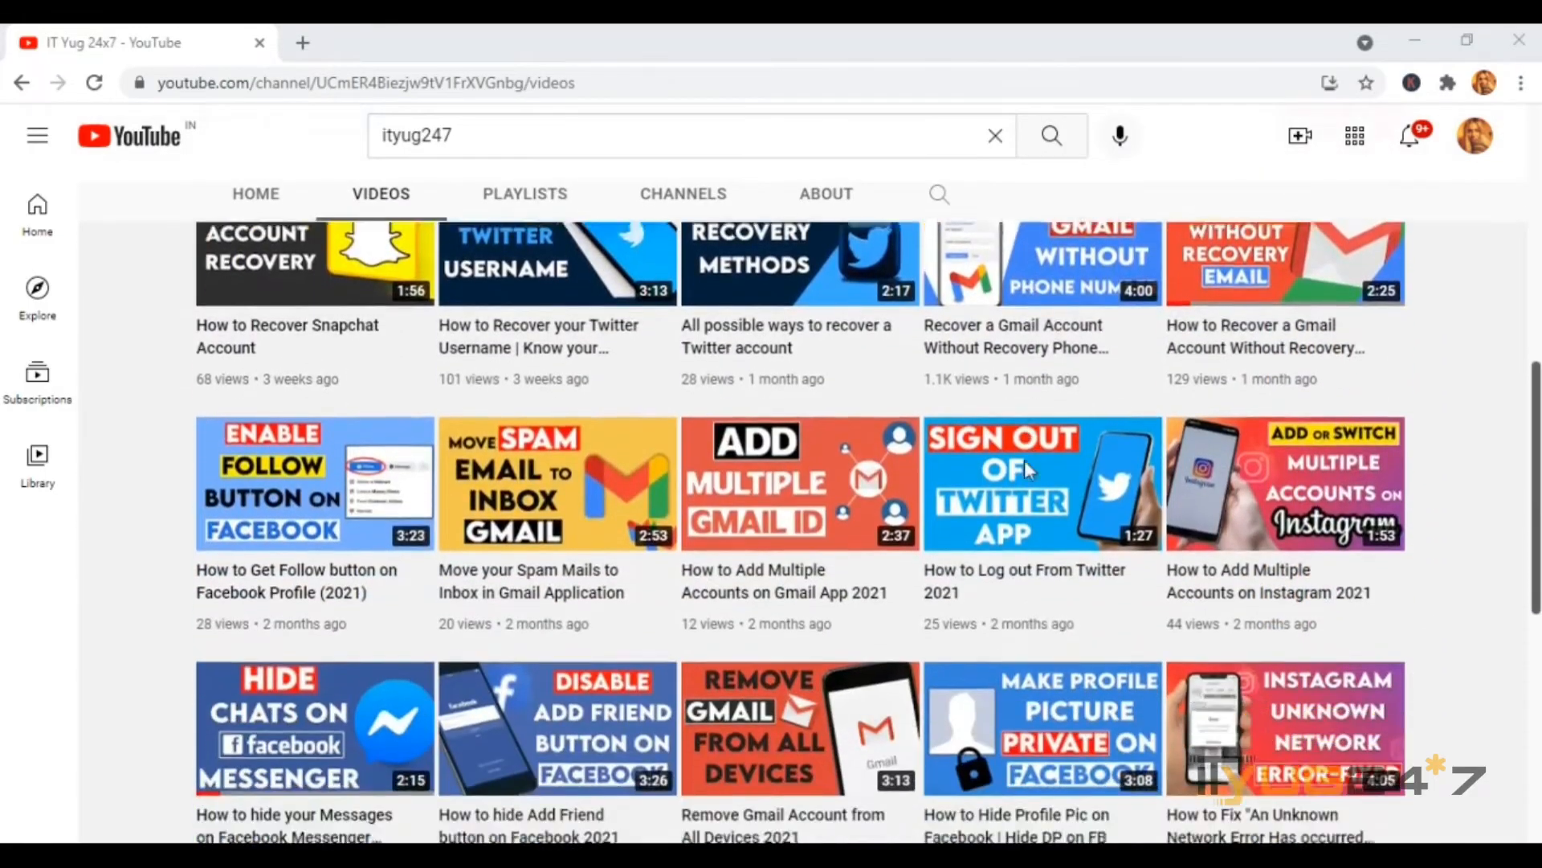
# - Search Google for 'whatsapp web' and open the official WhatsApp Web page from the results
pyautogui.scroll(-3)
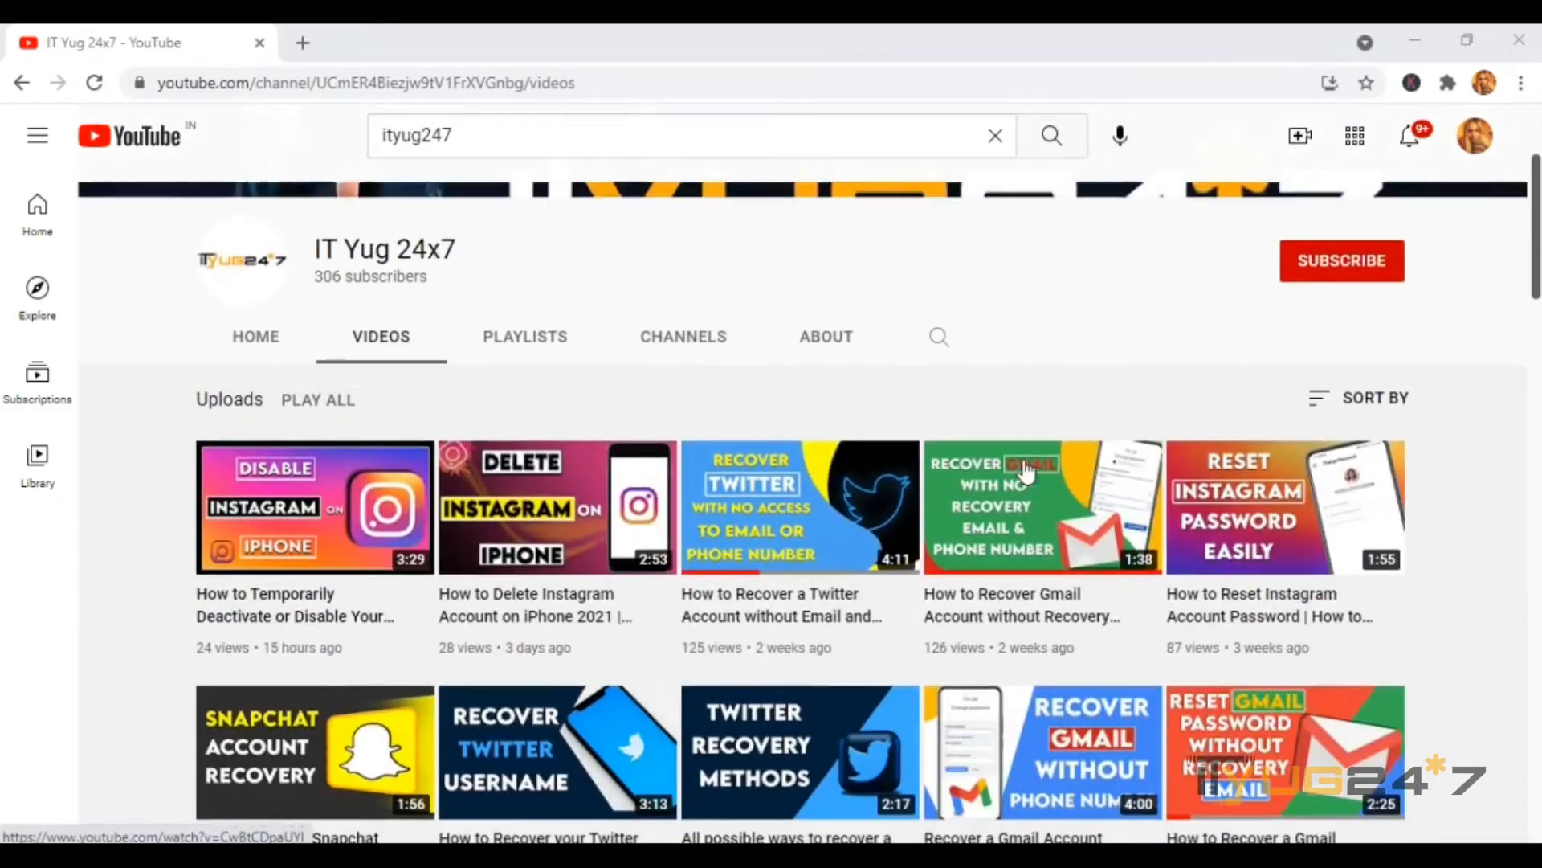
pyautogui.scroll(-3)
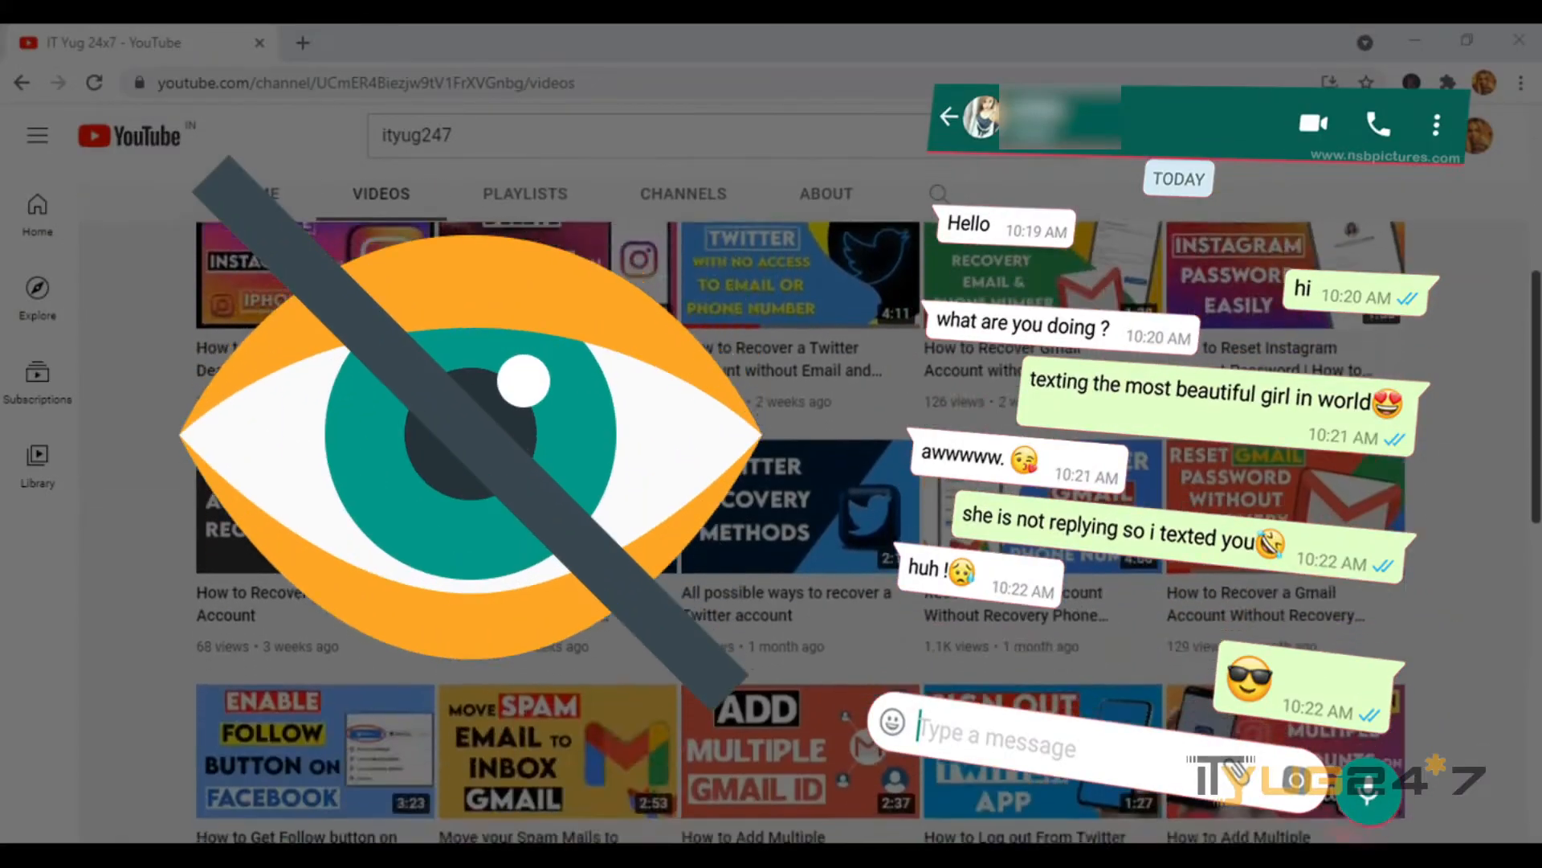
pyautogui.scroll(-3)
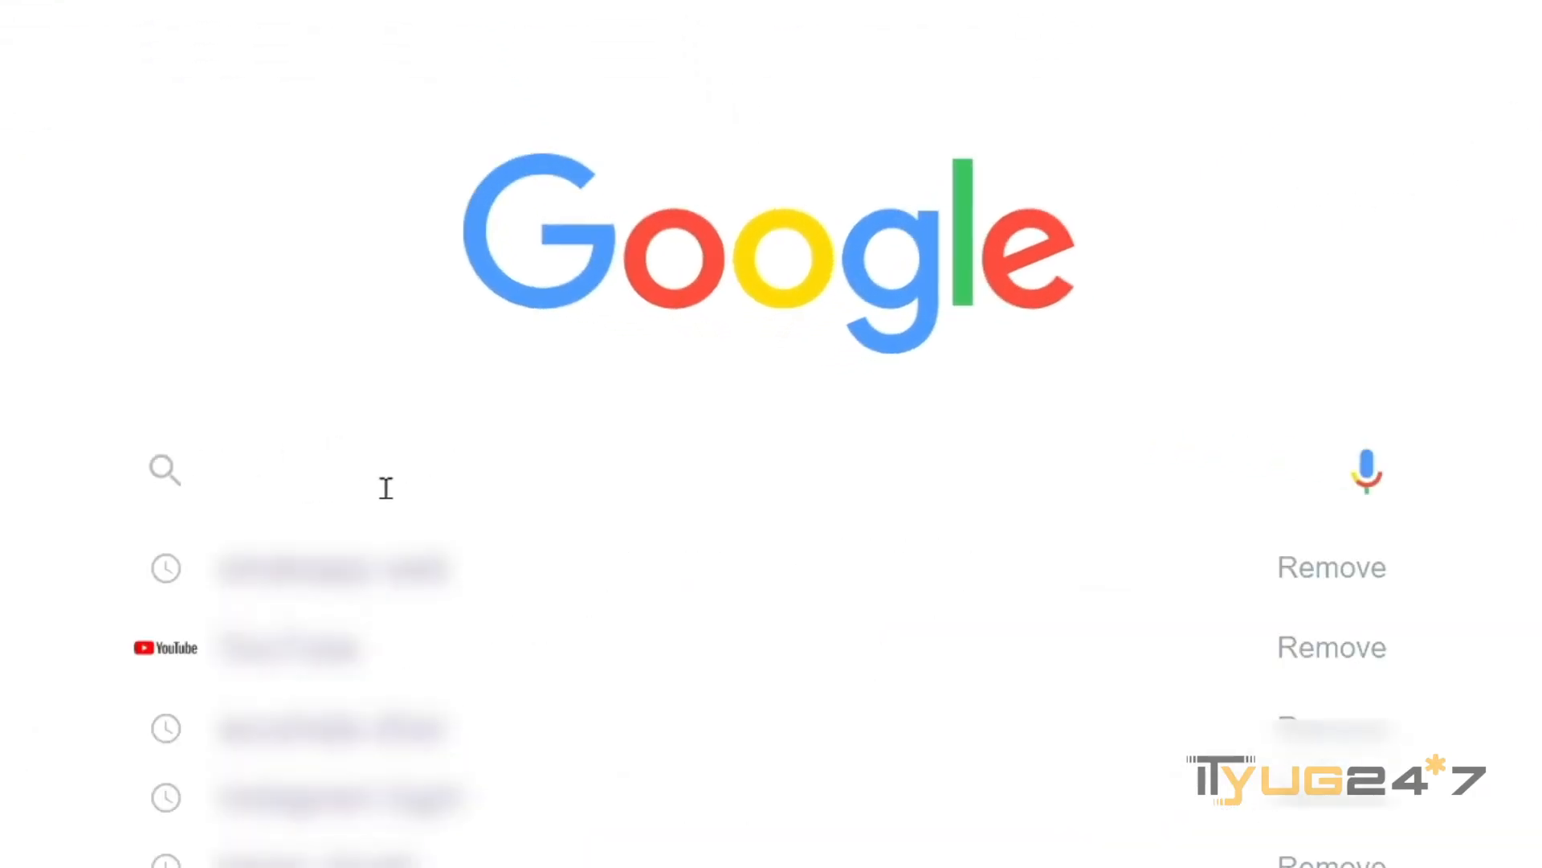
pyautogui.write('whatsapp web')
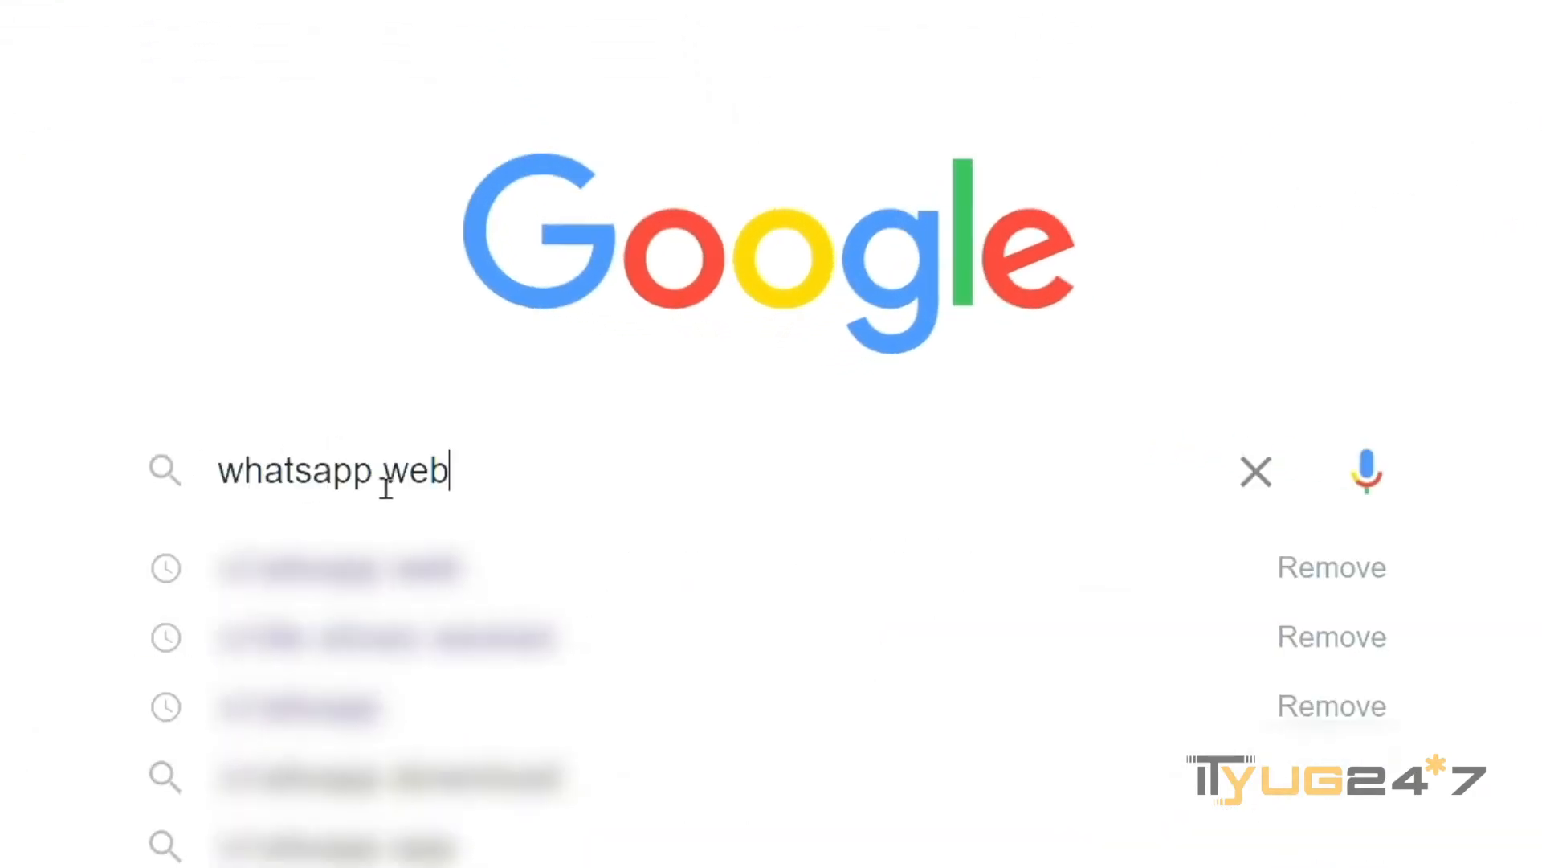
pyautogui.press('Enter')
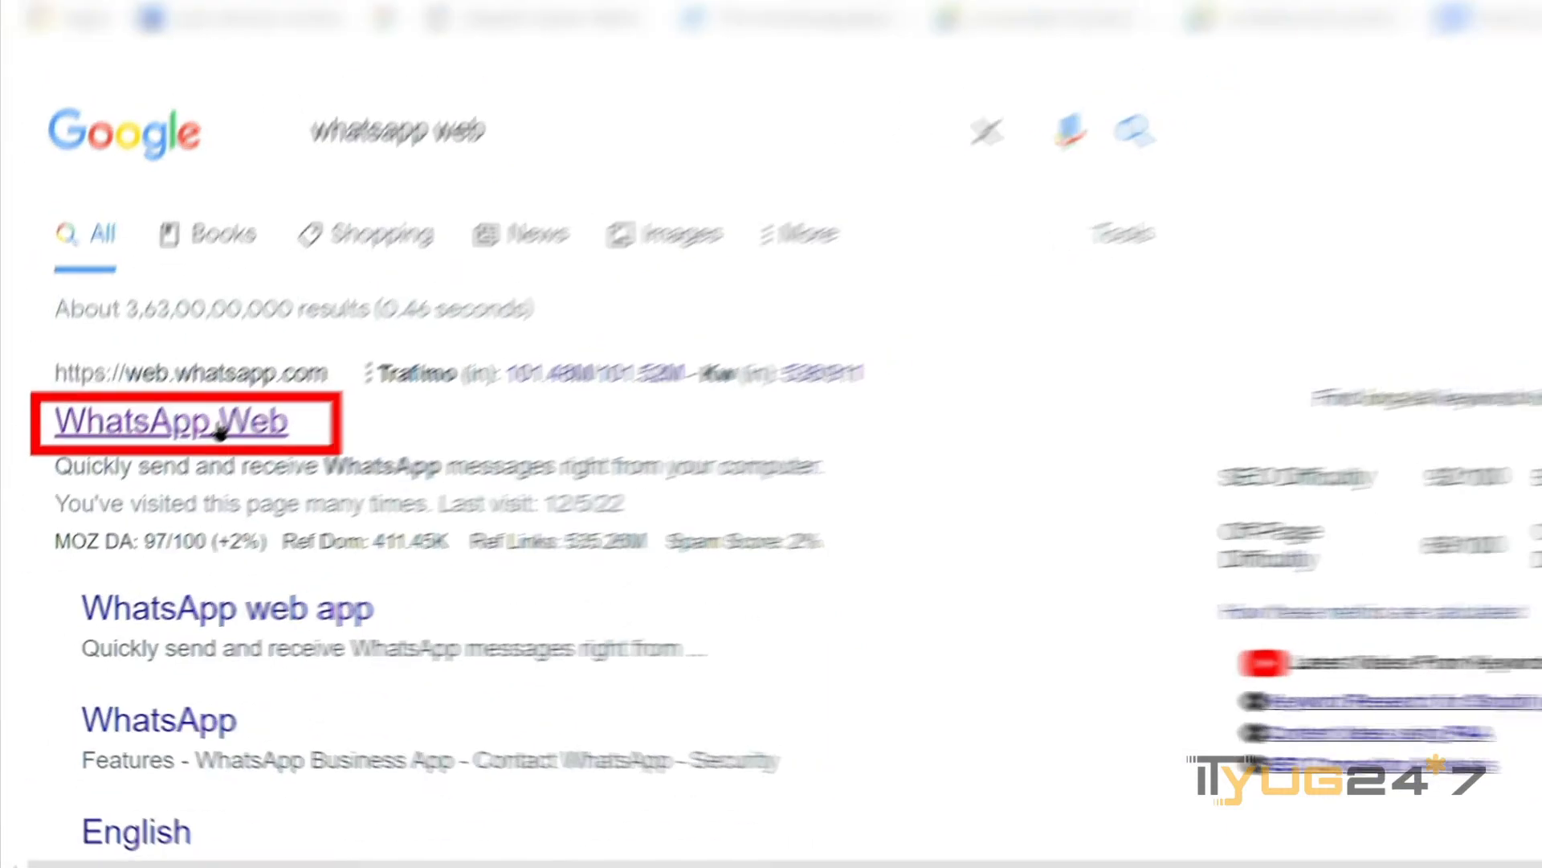
pyautogui.click(176, 422)
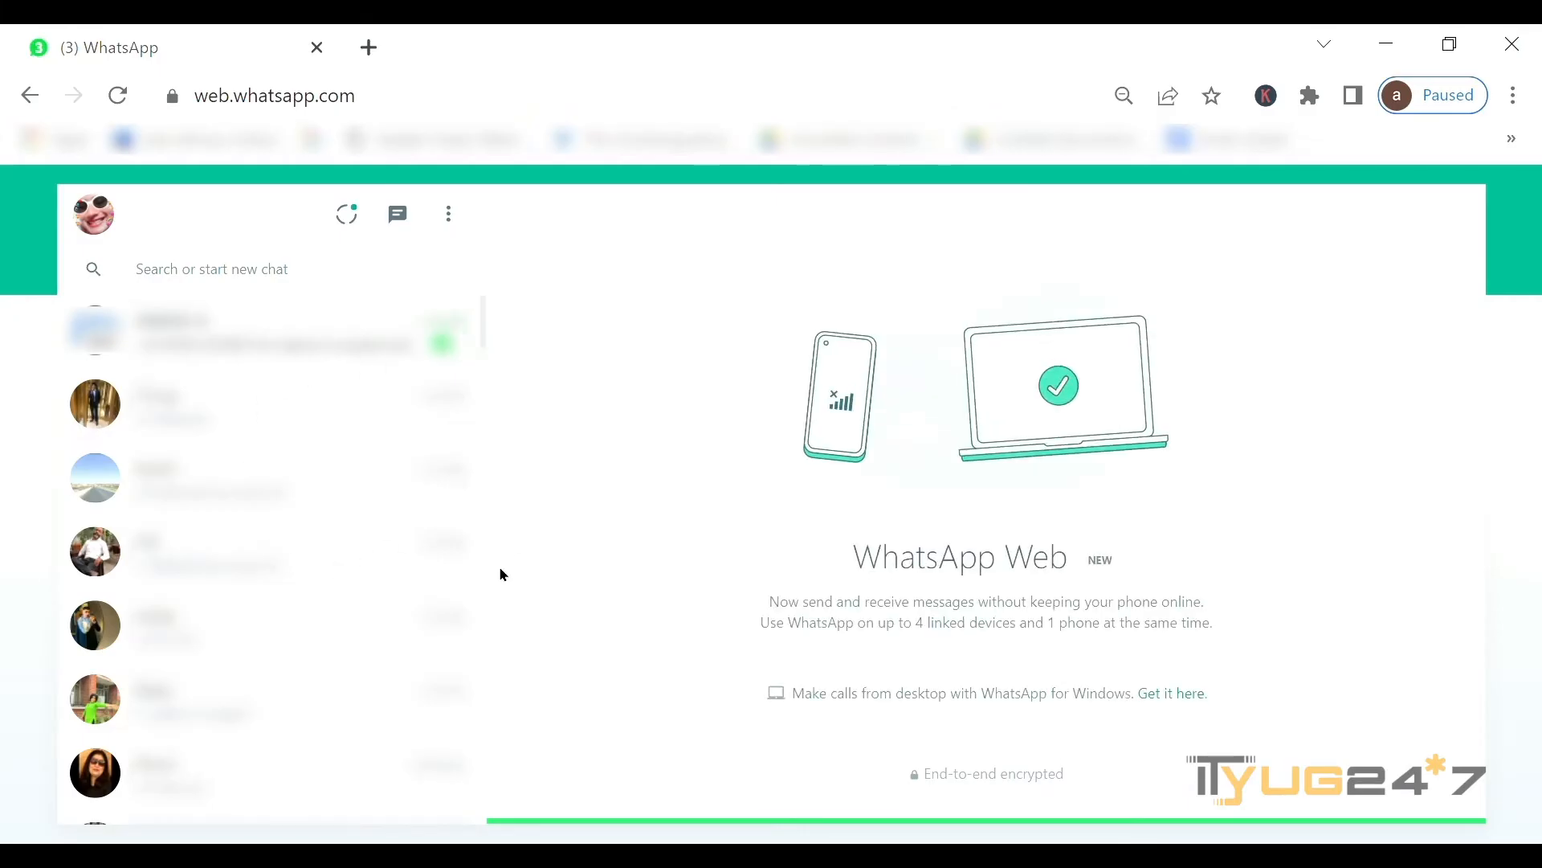
pyautogui.moveTo(488, 581)
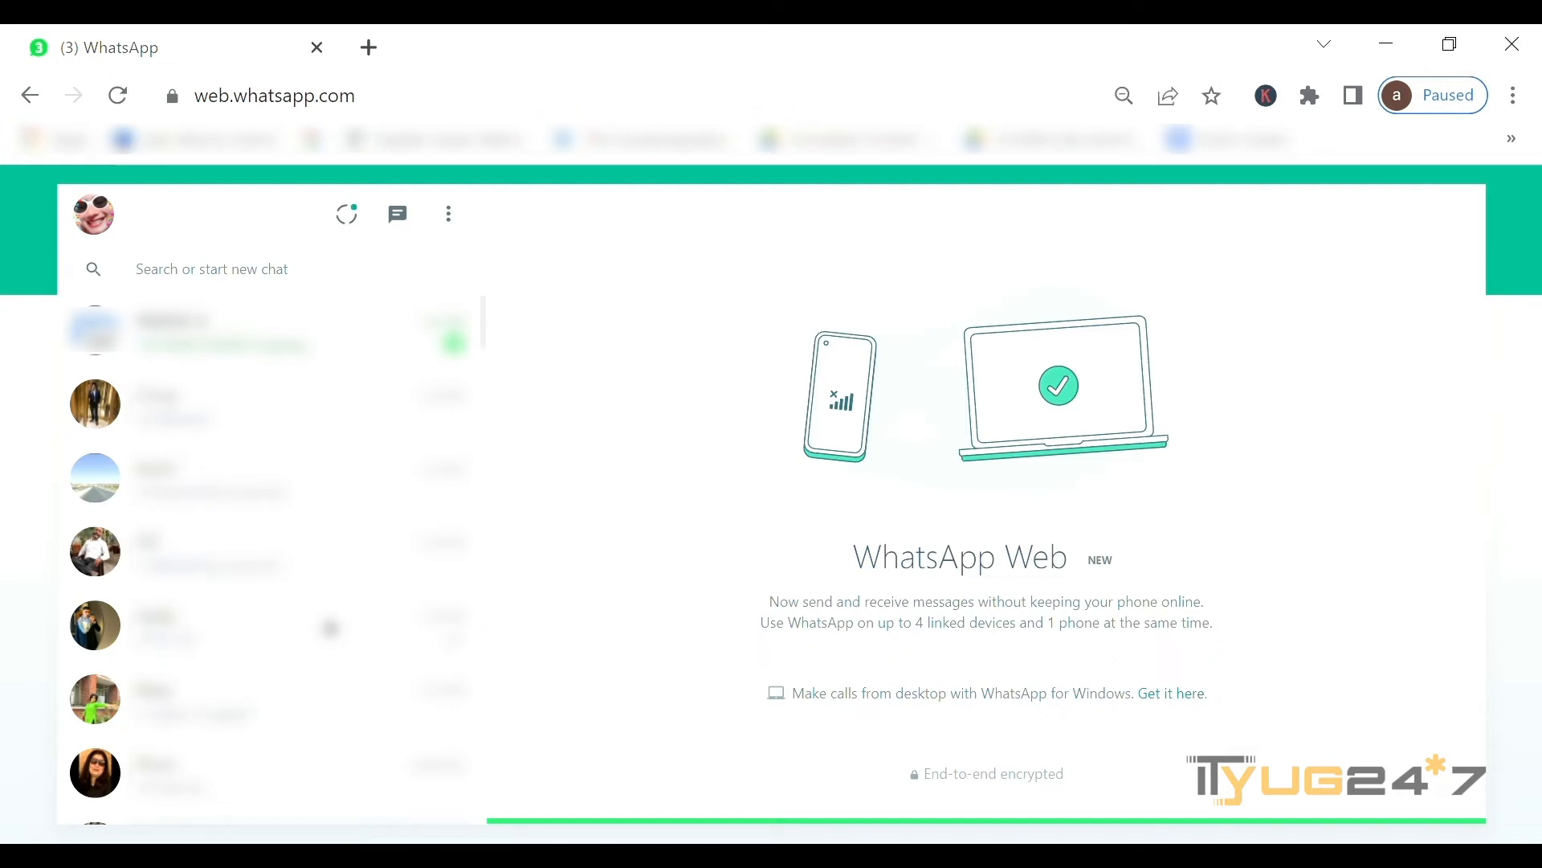
# - Close the open conversation from the chat header's three-dot menu, returning to the welcome screen
pyautogui.scroll(-3)
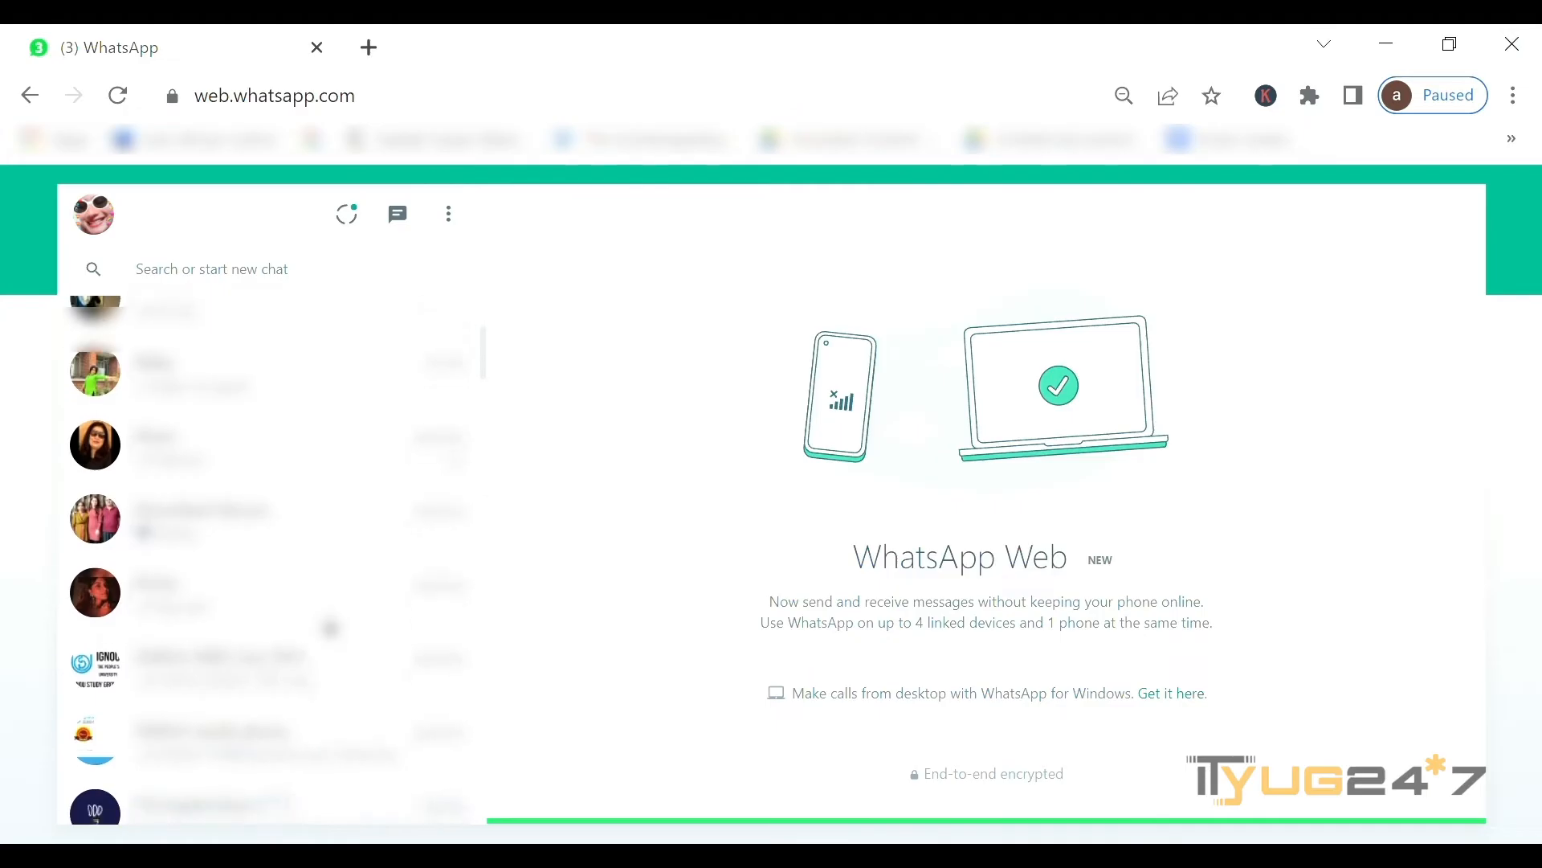
pyautogui.scroll(-3)
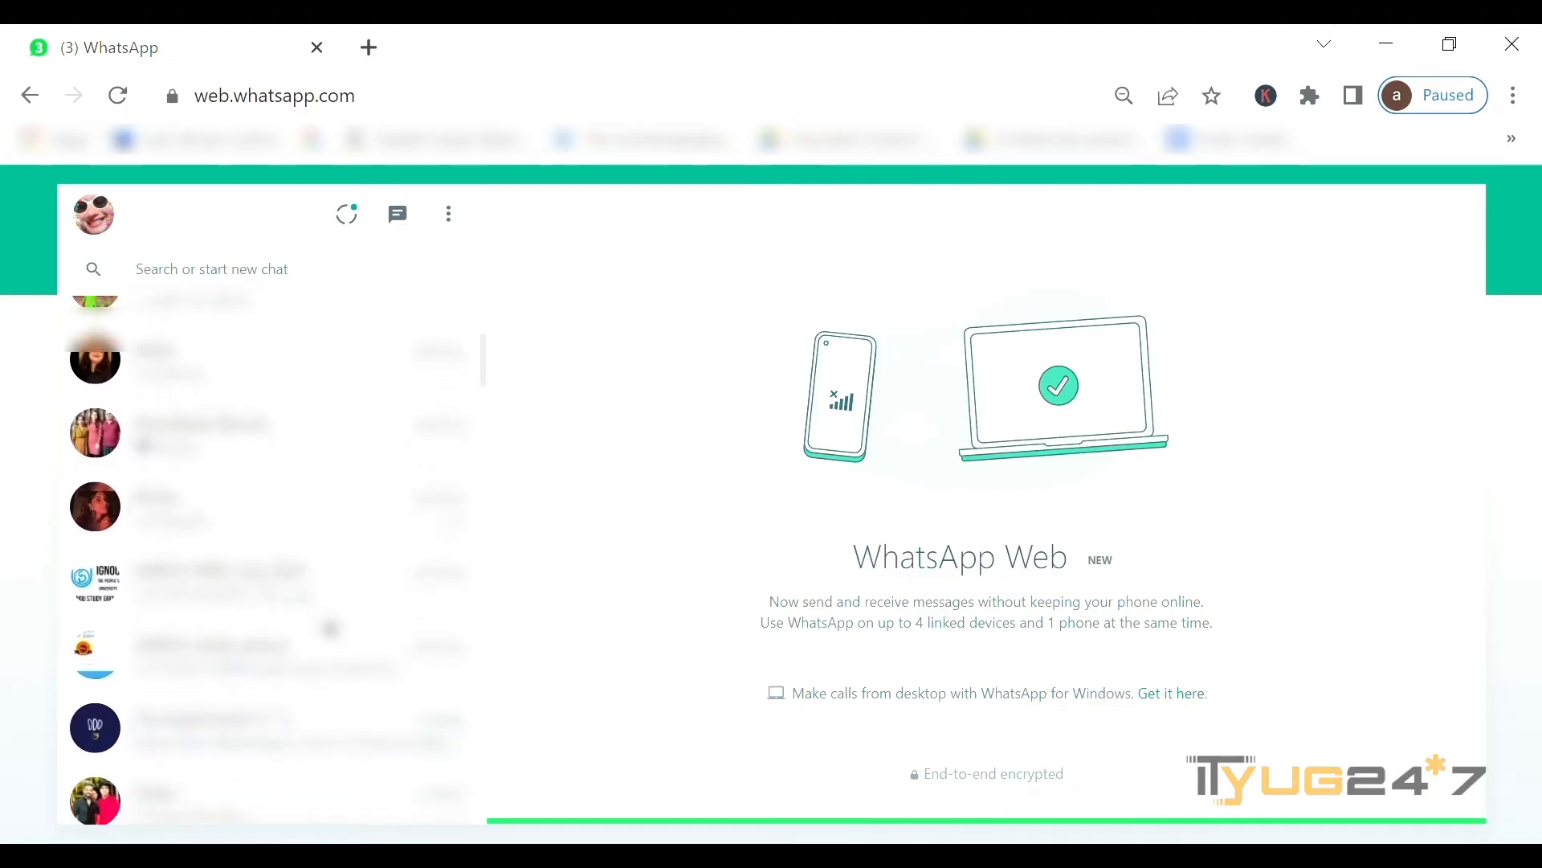
pyautogui.scroll(-3)
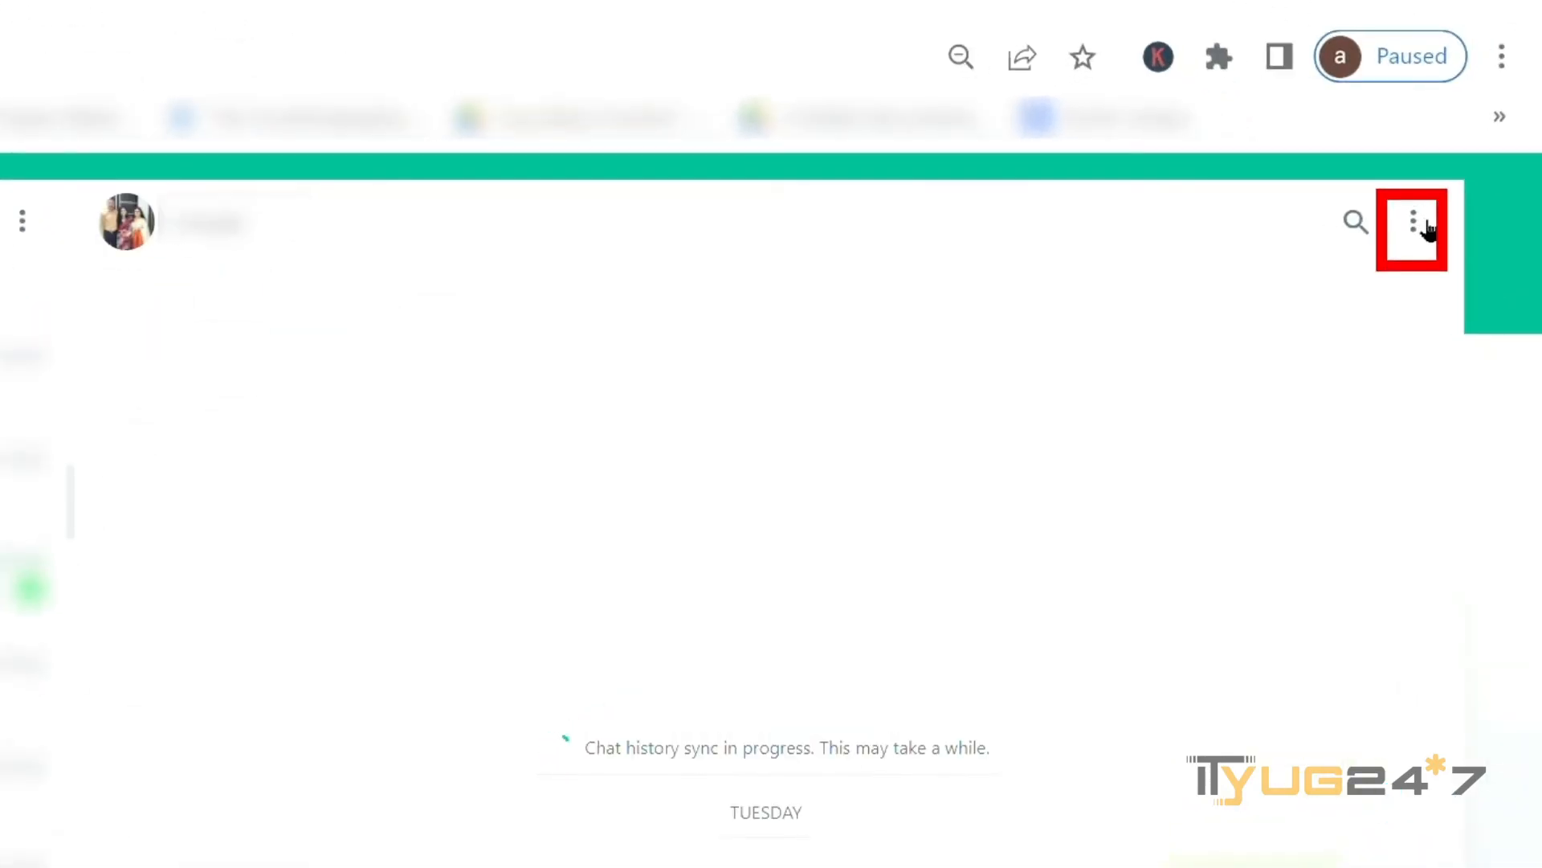
pyautogui.click(1413, 221)
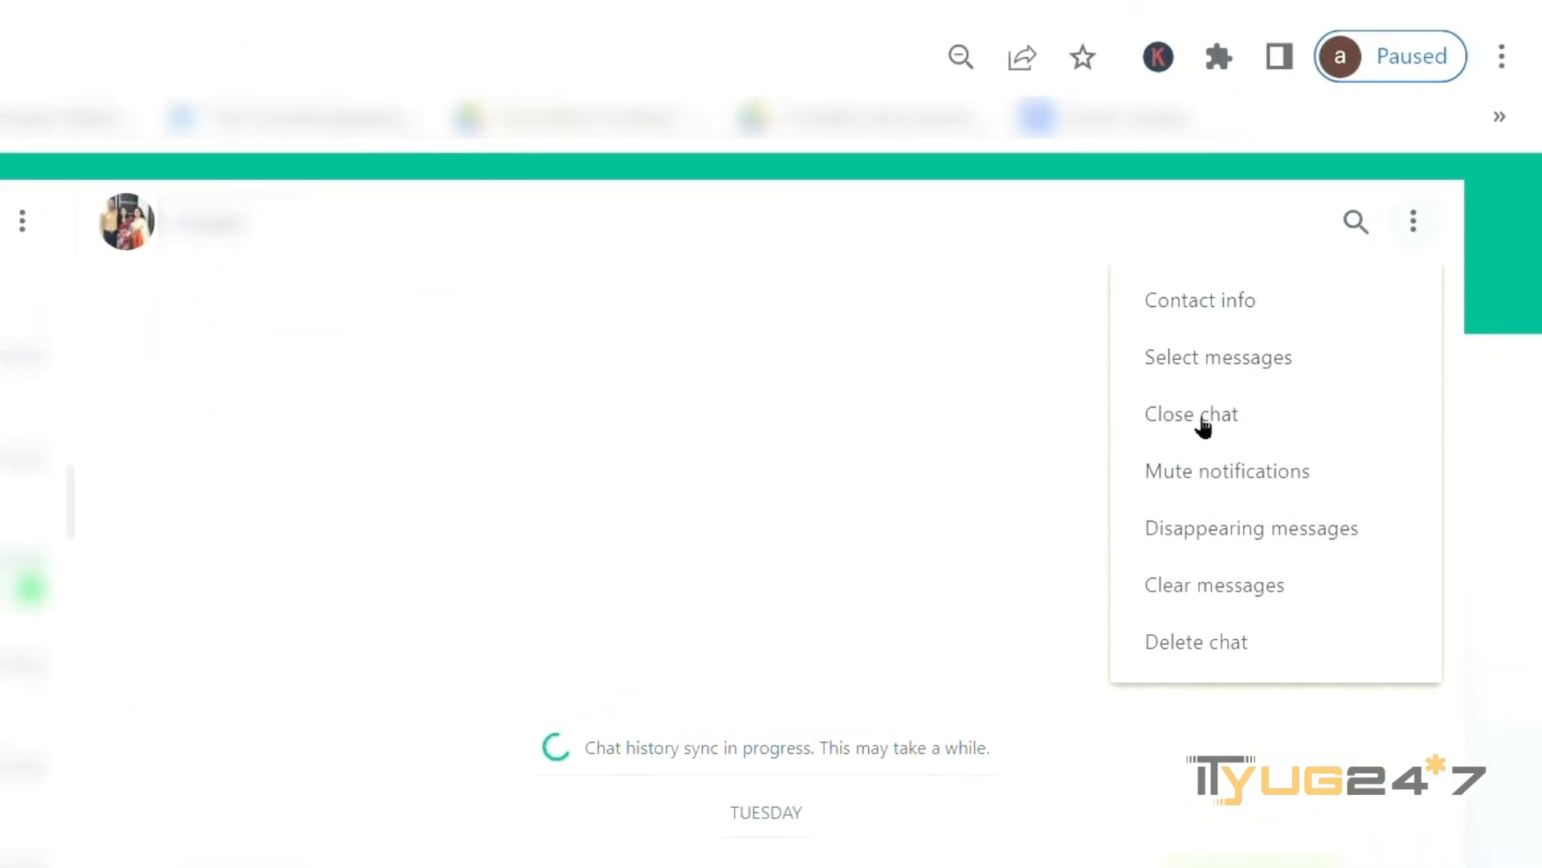
pyautogui.click(1192, 415)
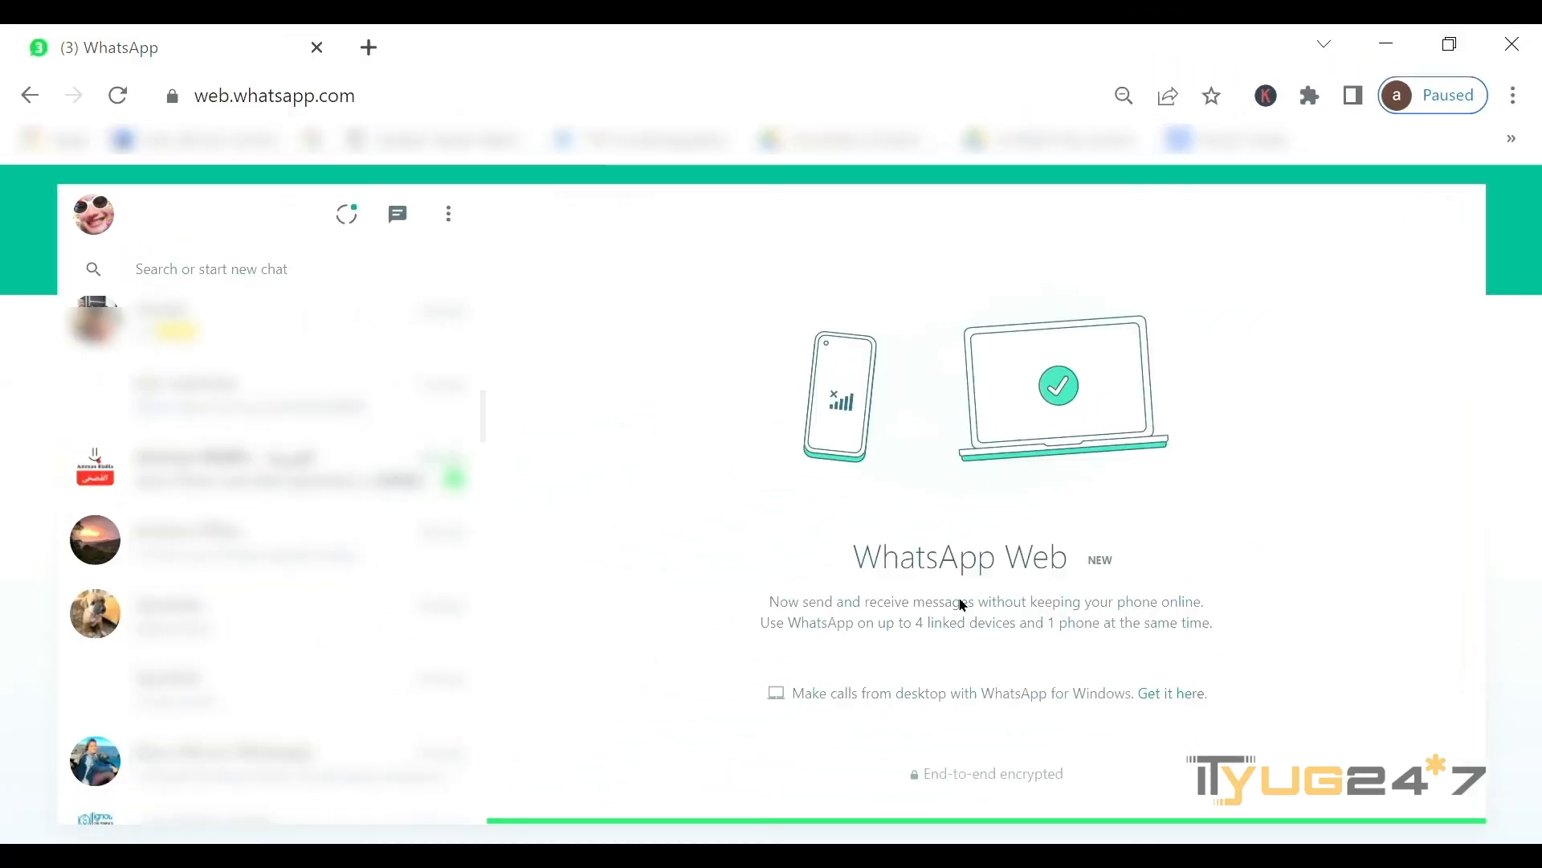
pyautogui.moveTo(914, 598)
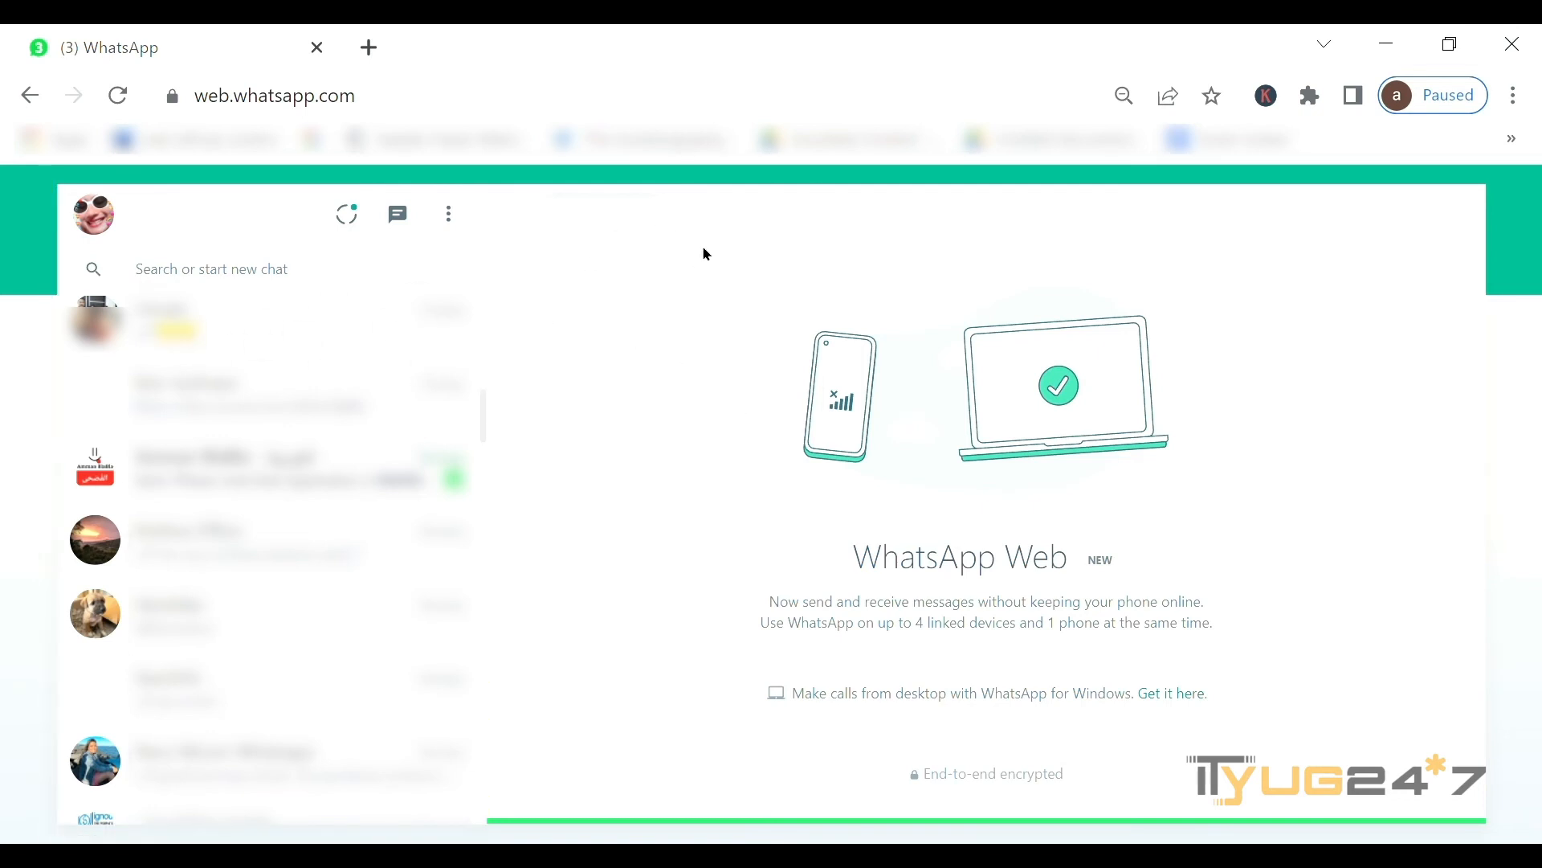
pyautogui.moveTo(683, 445)
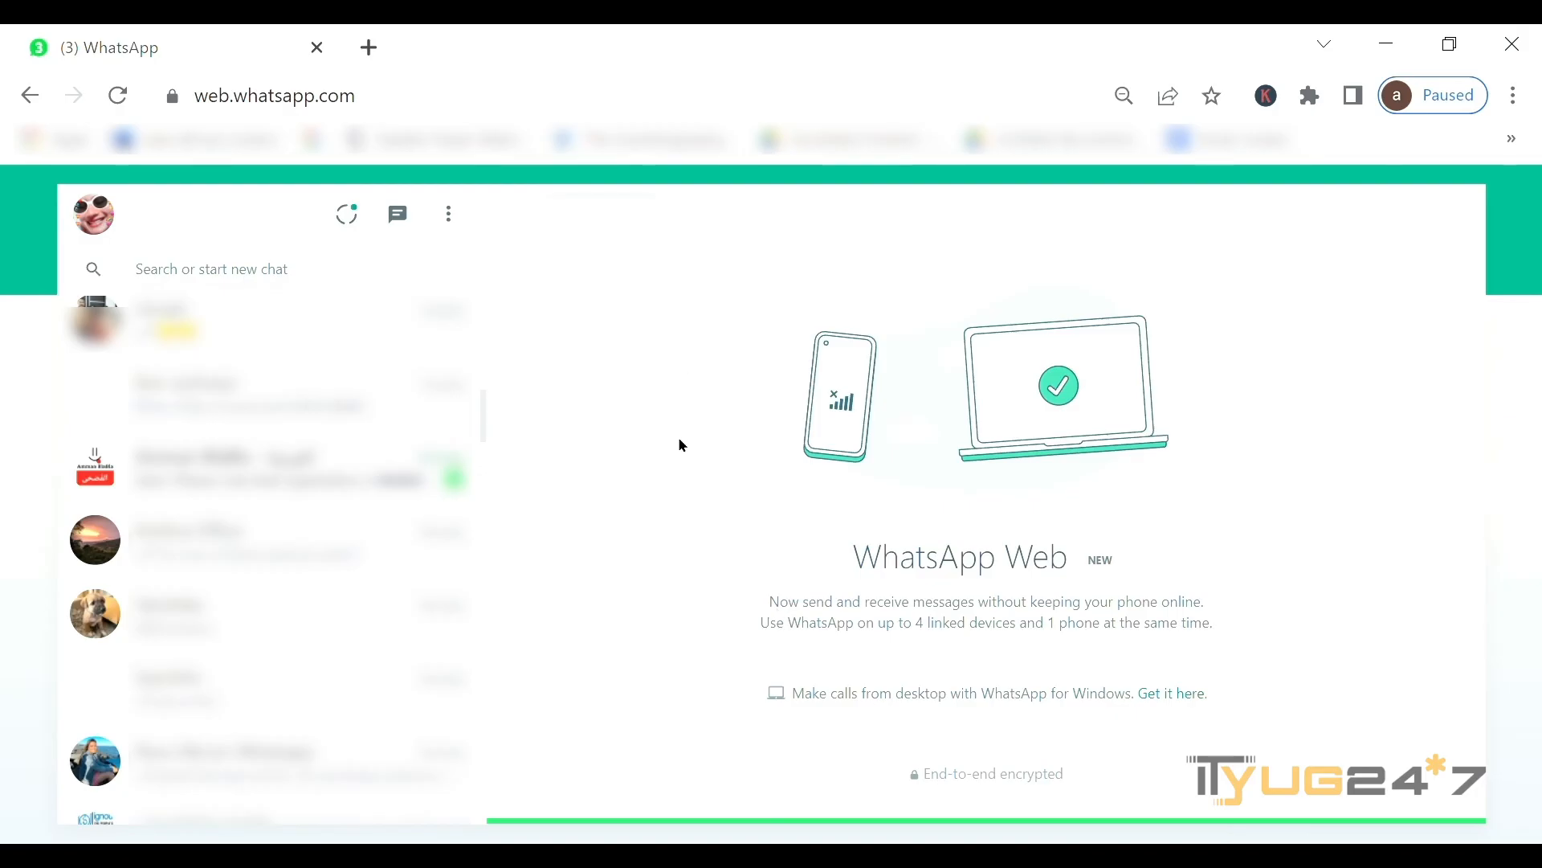